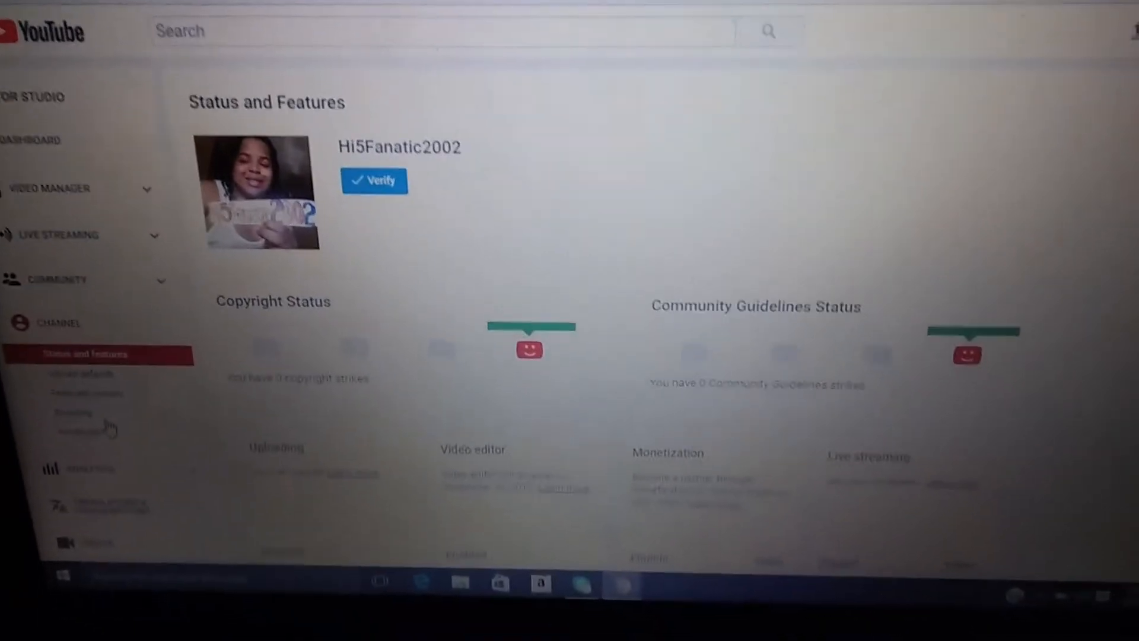
{"action": "scroll", "scroll_direction": "down", "scroll_amount": 3}
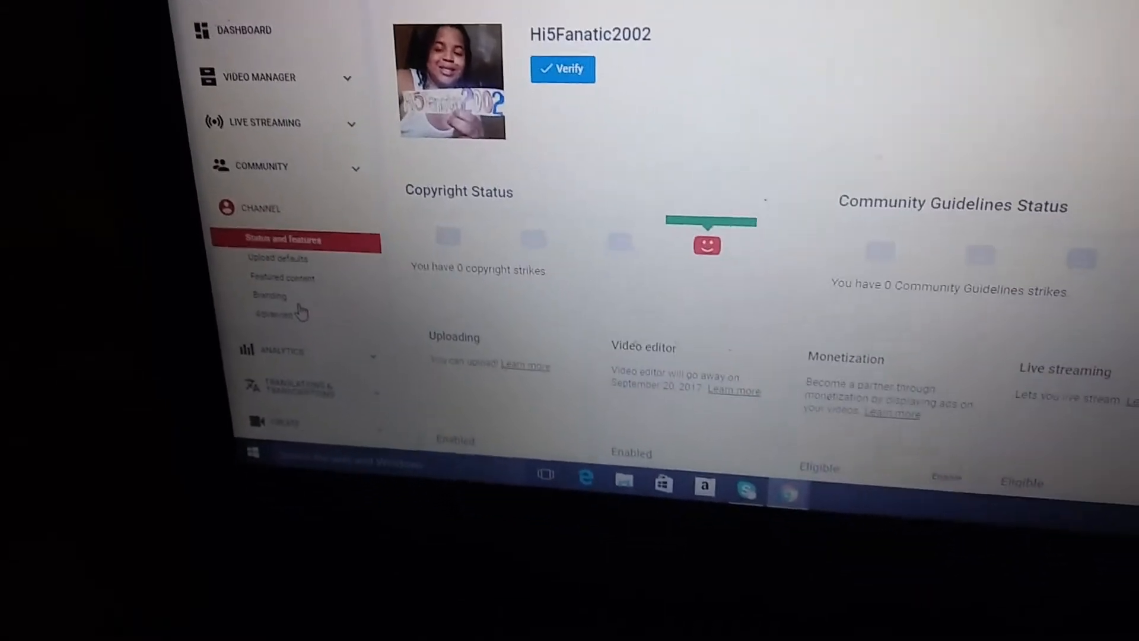
{"action": "scroll", "scroll_direction": "down", "scroll_amount": 3}
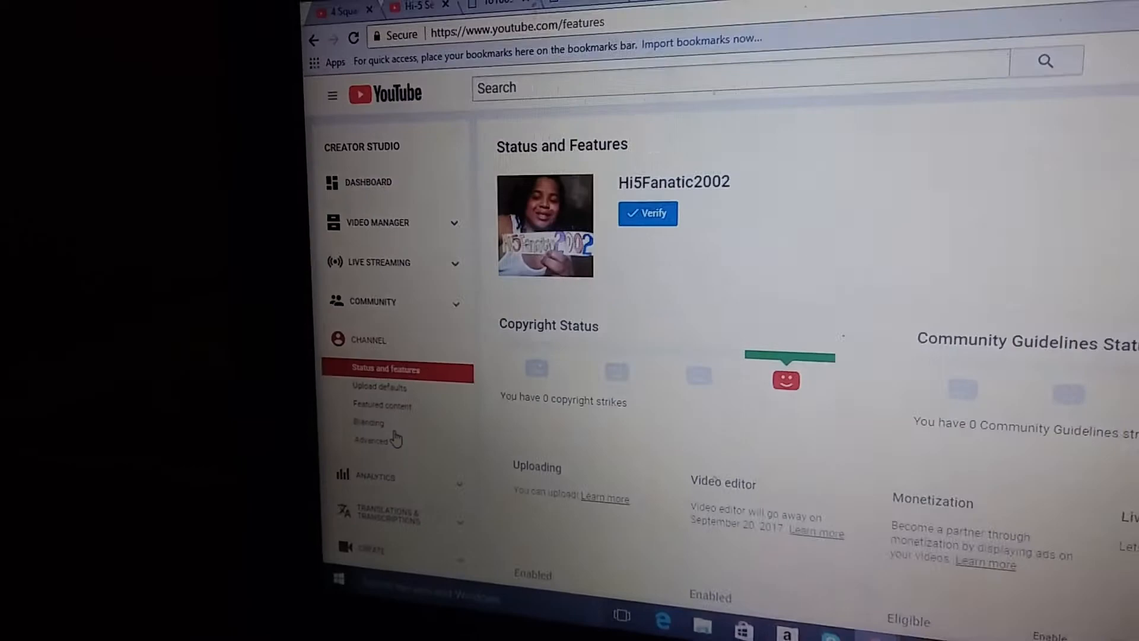
{"action": "scroll", "scroll_direction": "down", "scroll_amount": 3}
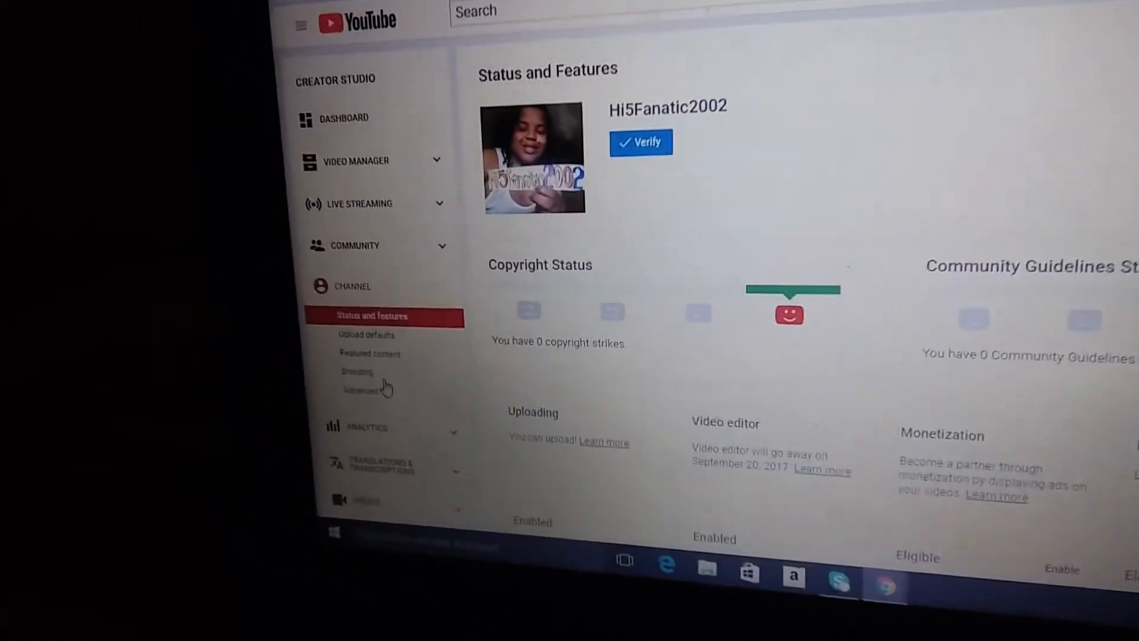